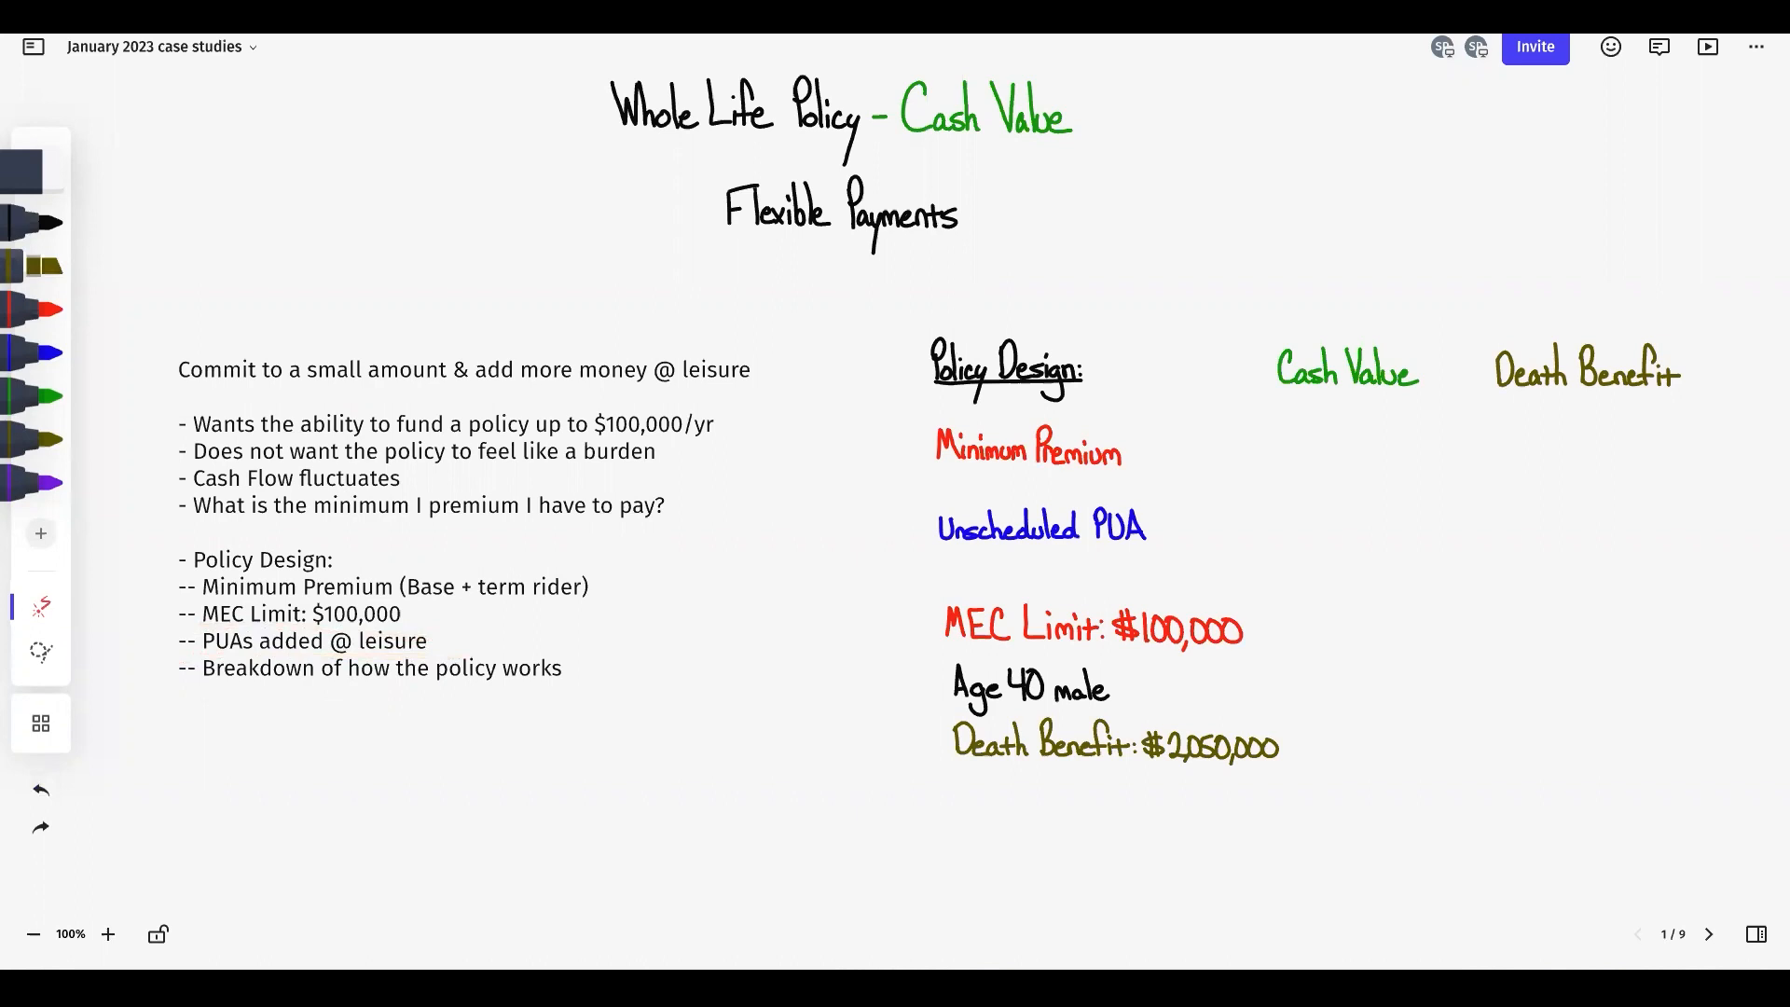
In red marker, circle $100,000/yr, underline 'a burden', and box 10% linked to Minimum Premium
left_click(39, 308)
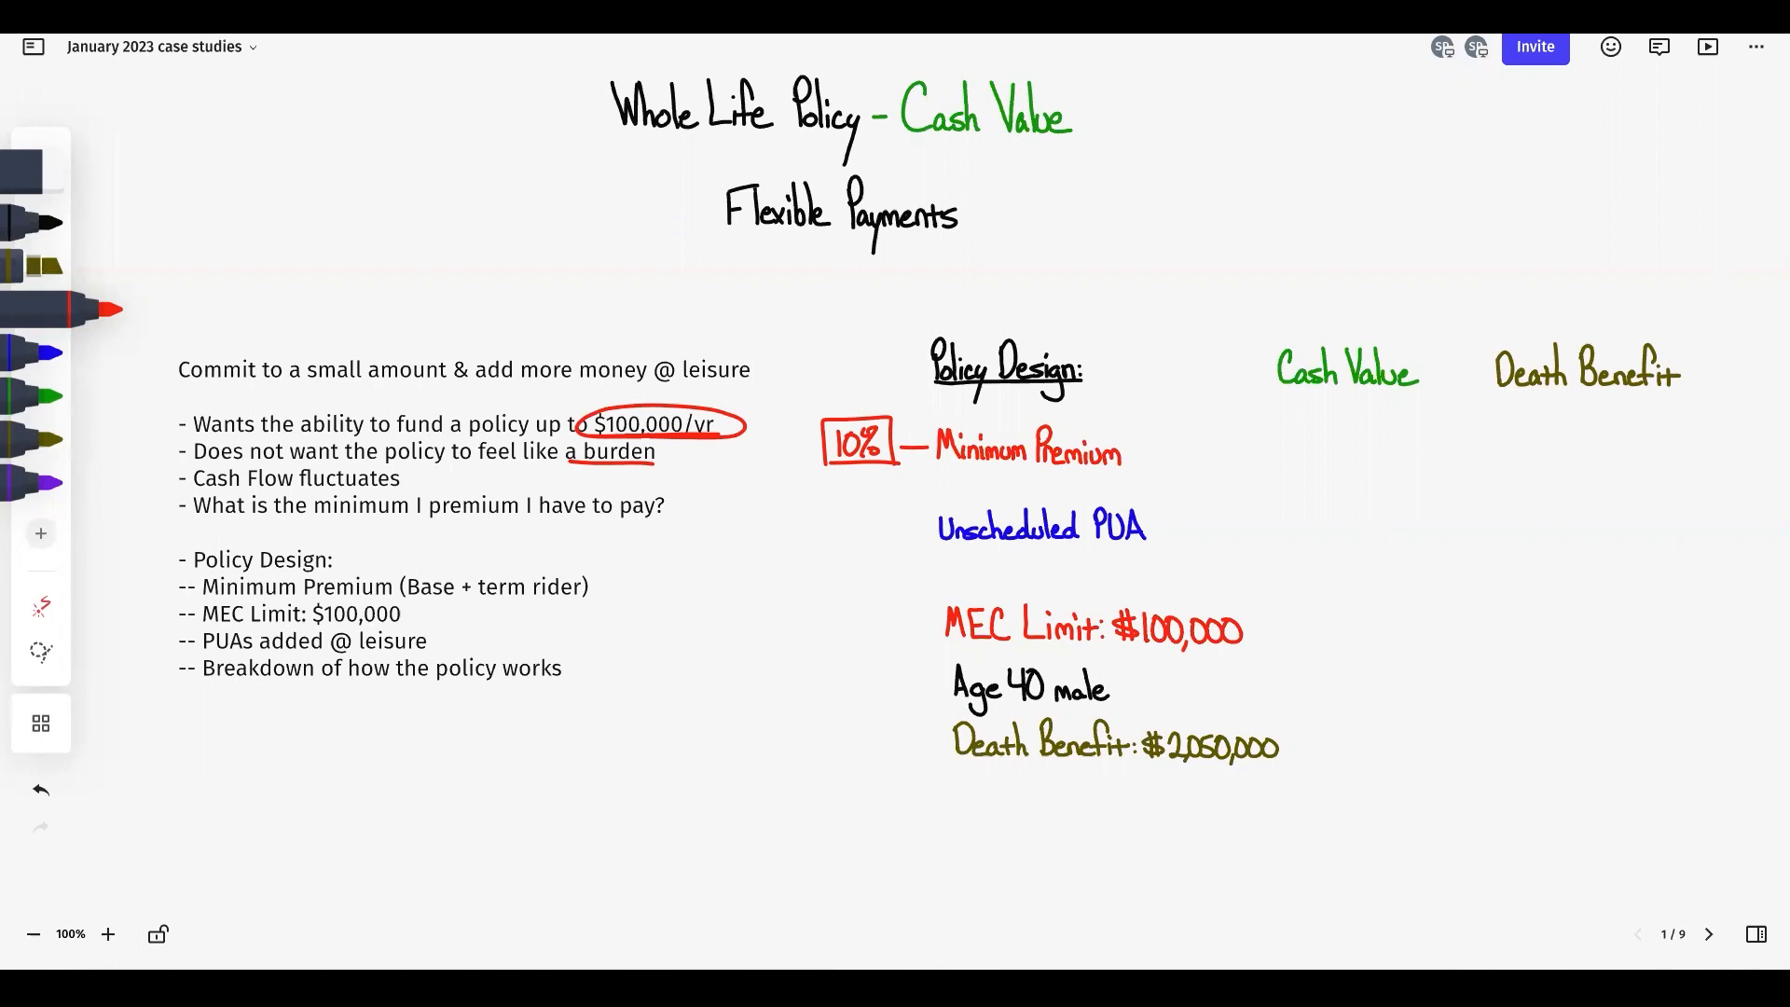
Write ': $10,000' after Minimum Premium in red and underline it
left_click(1124, 450)
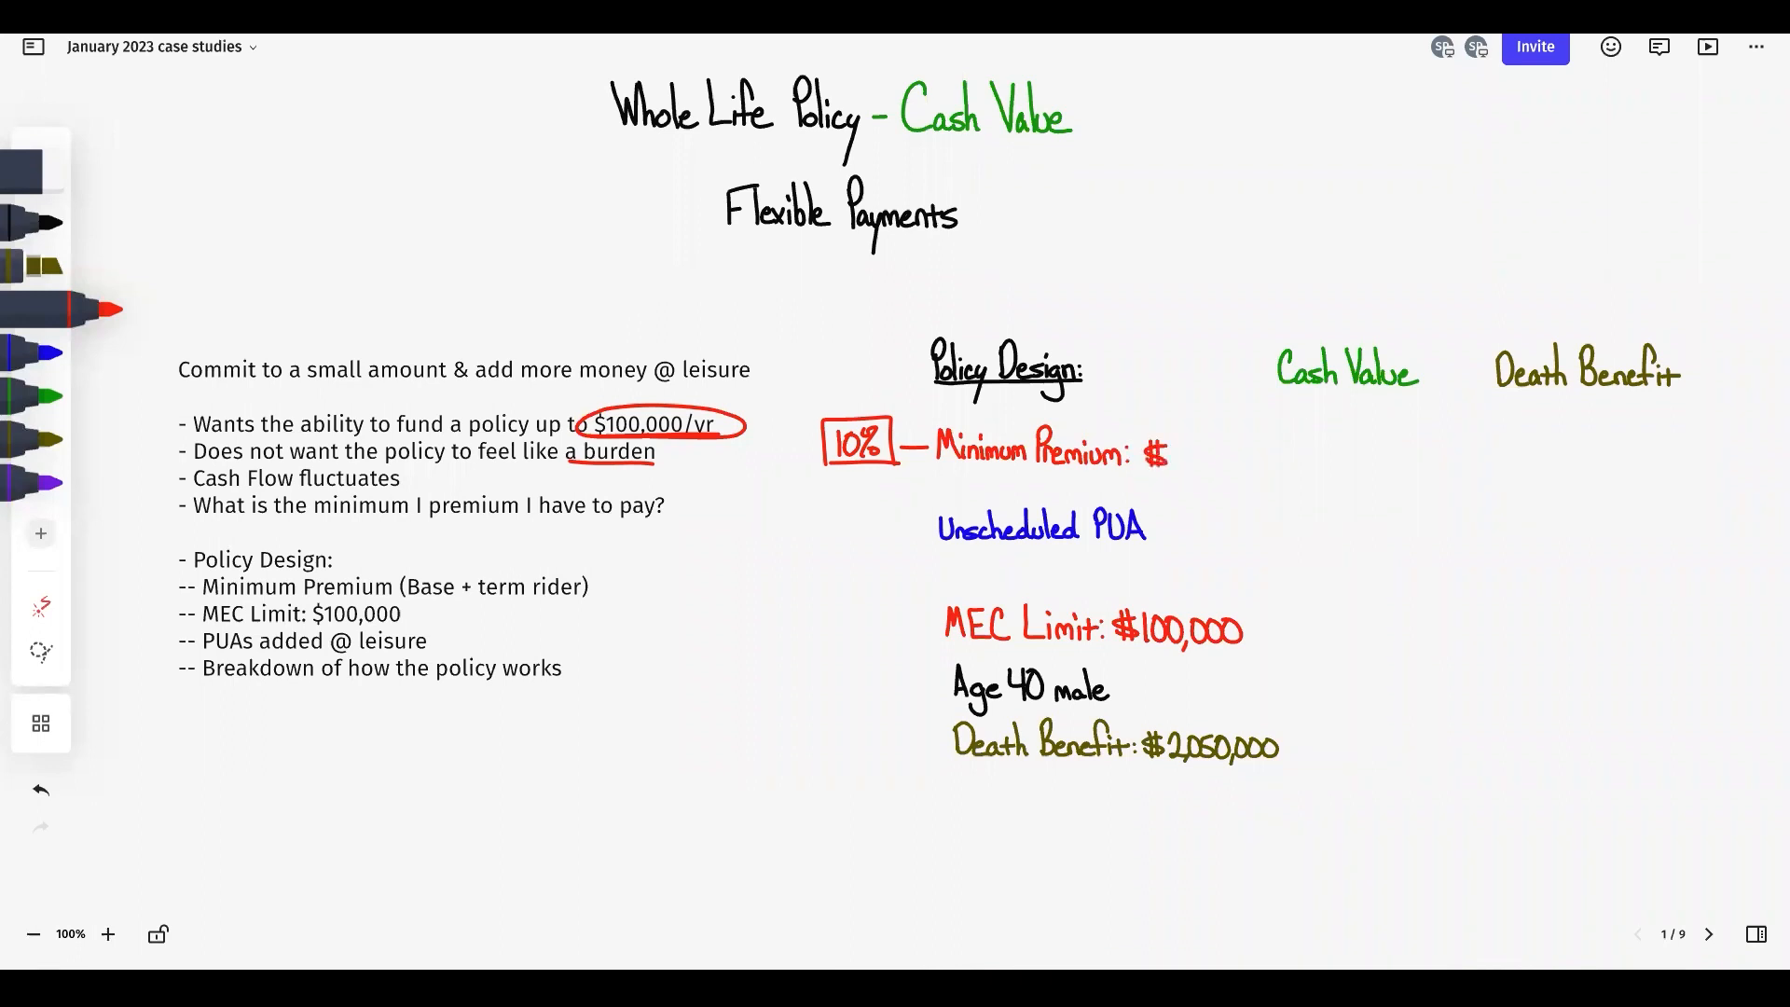
type("10,000")
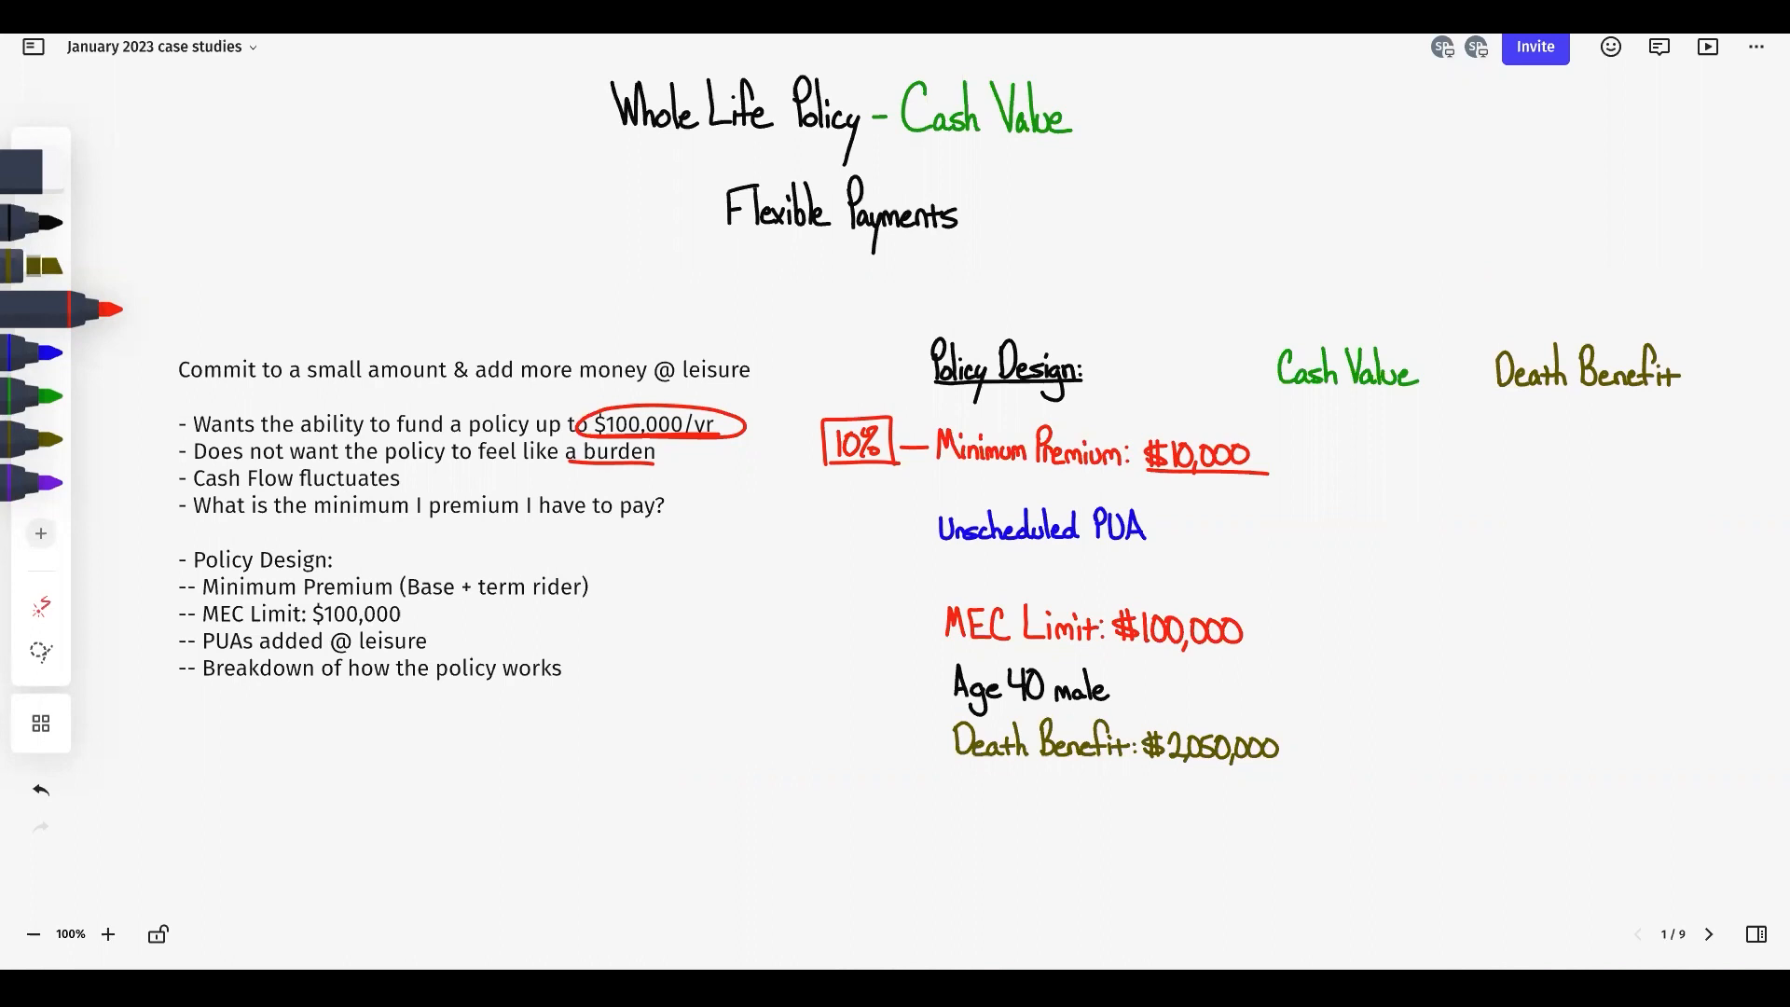
Draw a red arrow from $10,000 to a 0 labelled '1st yr' under Cash Value
left_click(39, 789)
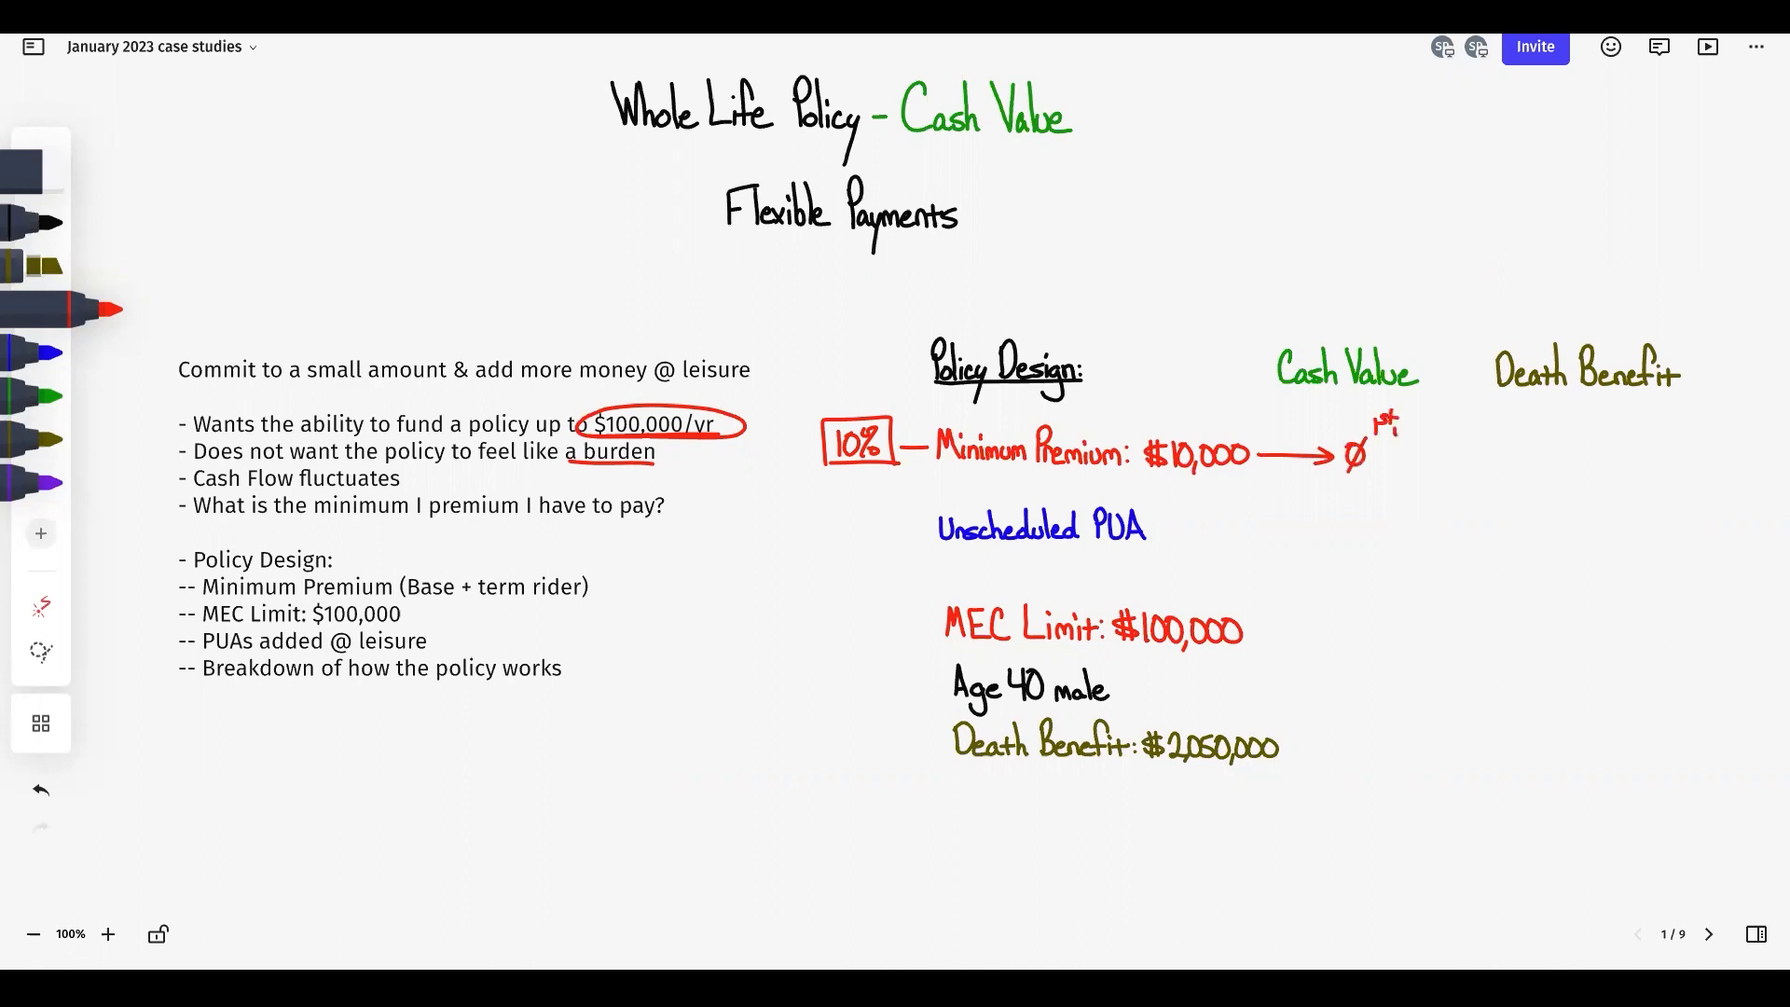
type("yr")
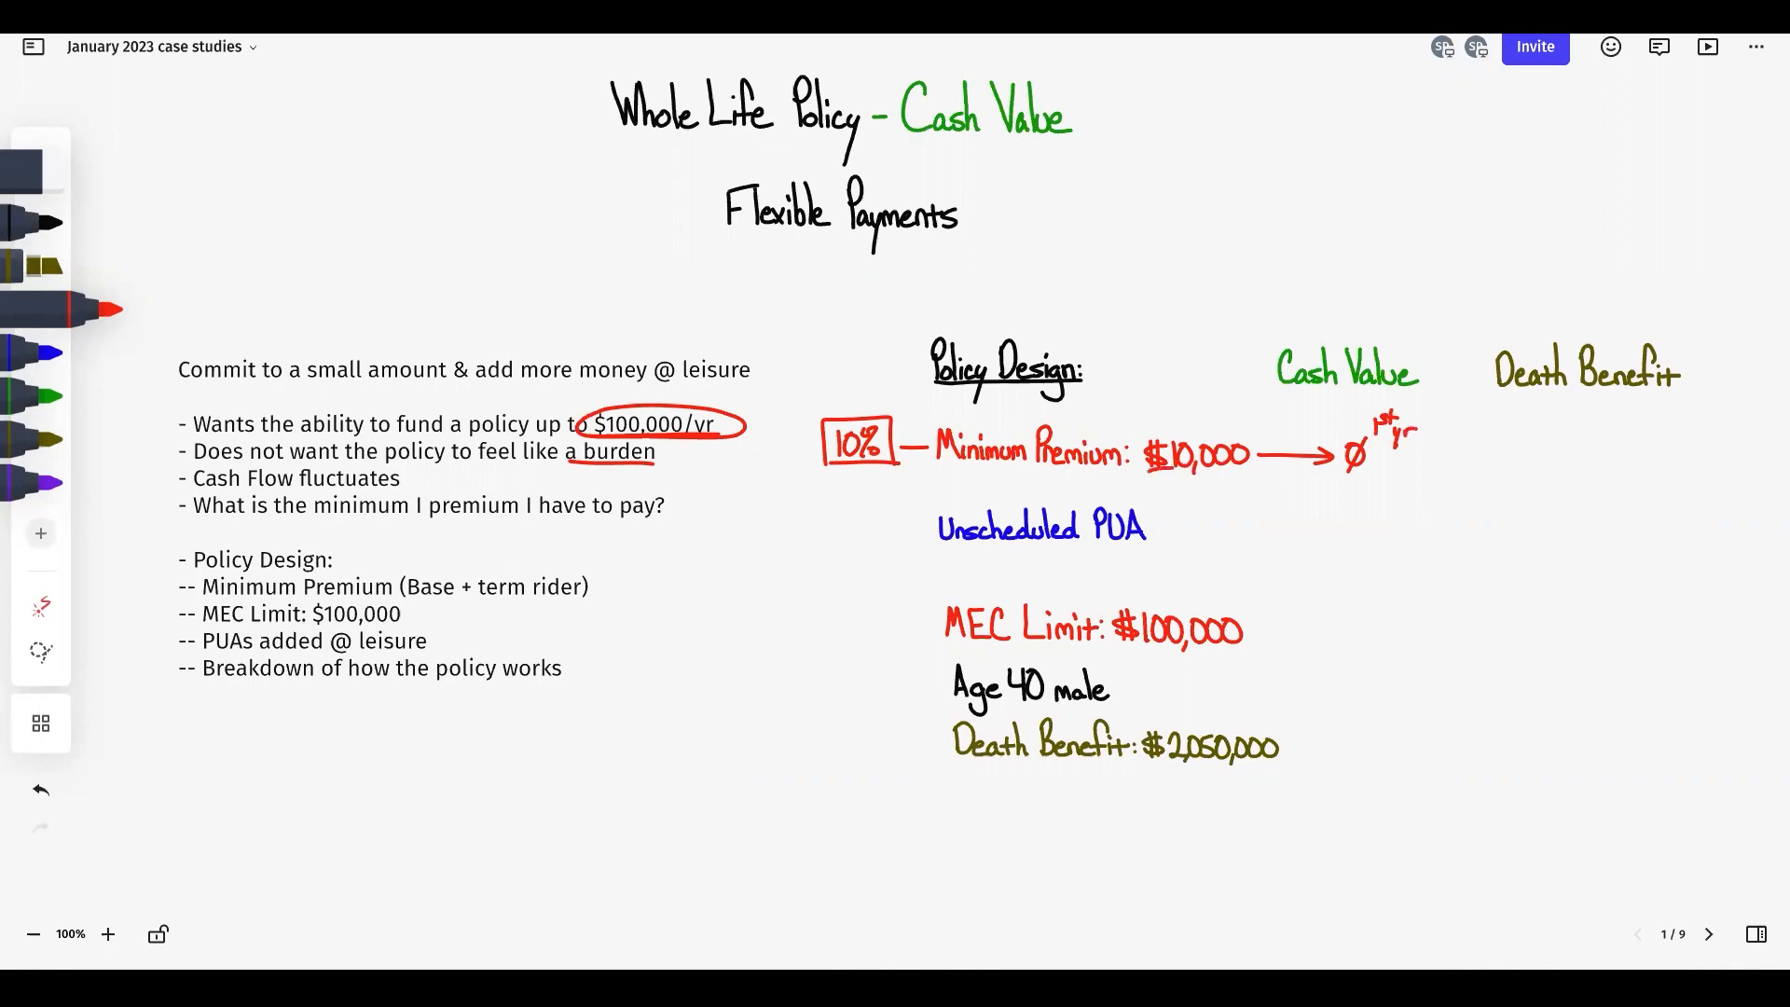